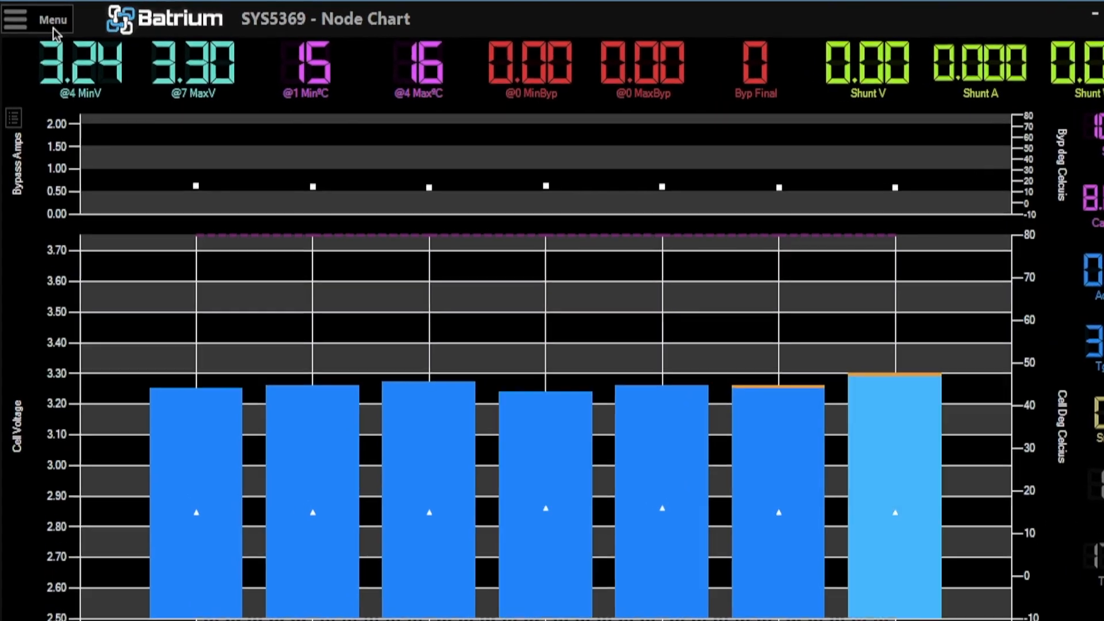
Open the Hardware page for system SYS5369 from the main menu
{"action": "left_click", "coordinate": [51, 19]}
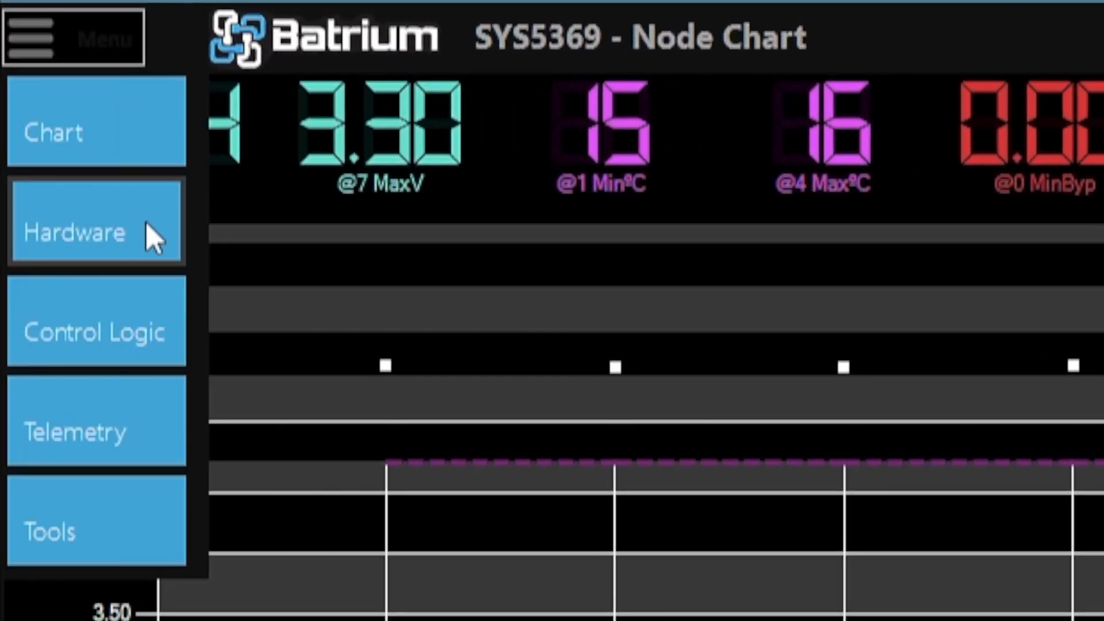
{"action": "left_click", "coordinate": [95, 232]}
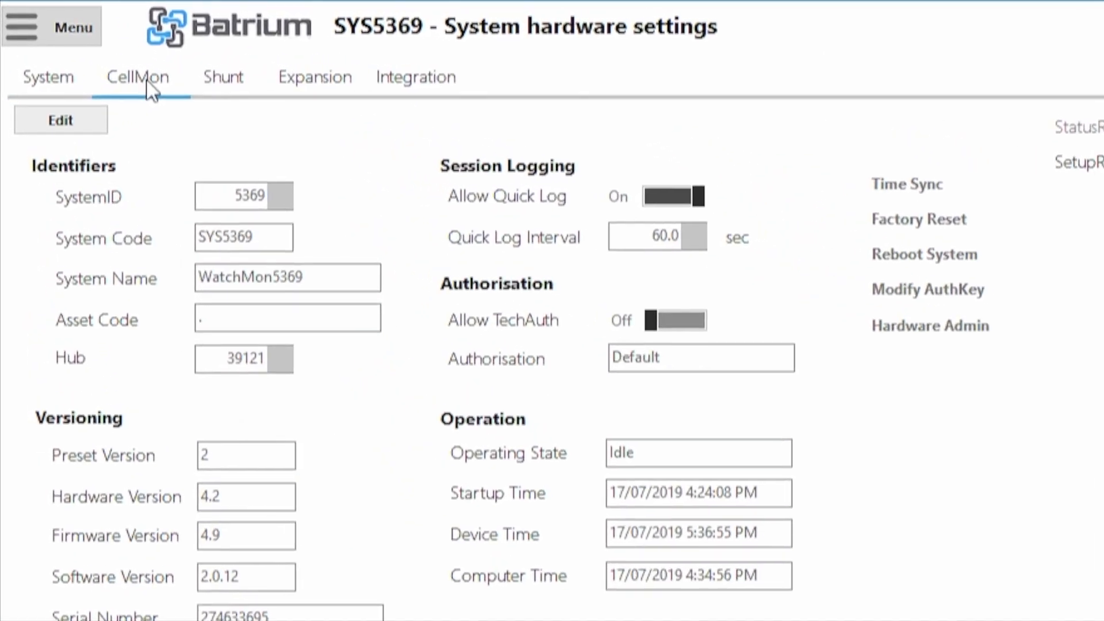
Show the CellMon hardware tab and launch its Device Led Identifier tool
{"action": "left_click", "coordinate": [138, 77]}
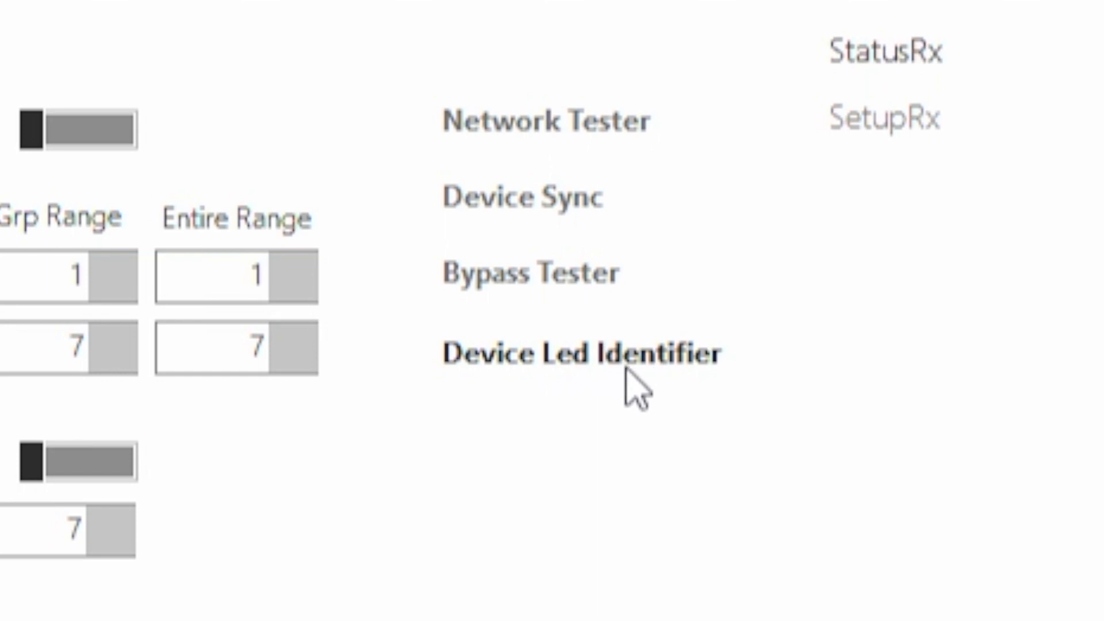
{"action": "mouse_move", "coordinate": [577, 380]}
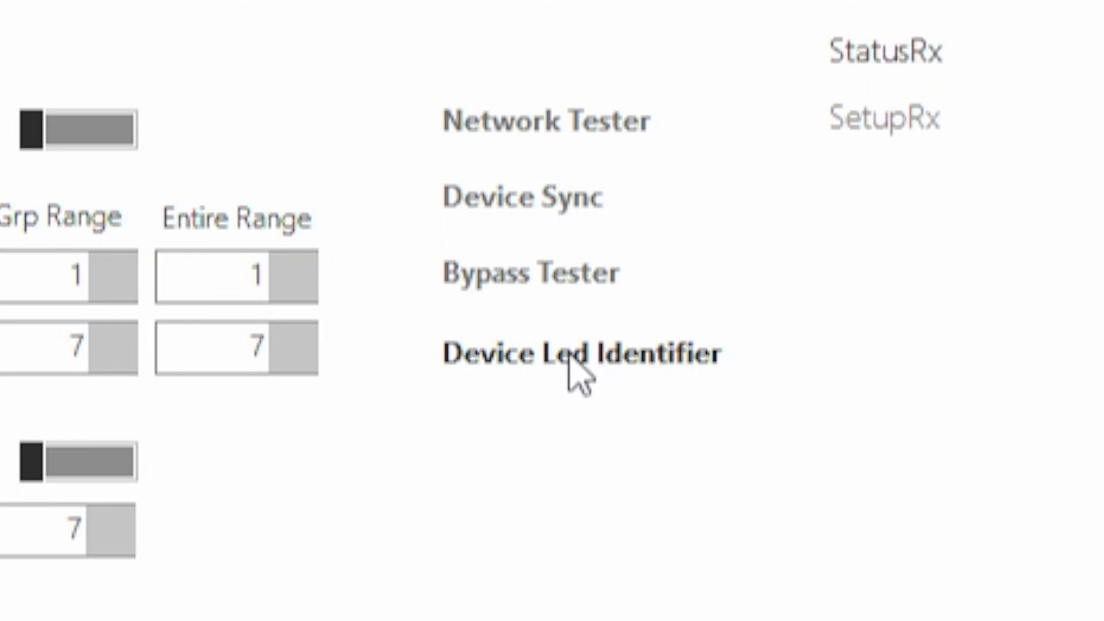
{"action": "left_click", "coordinate": [577, 352]}
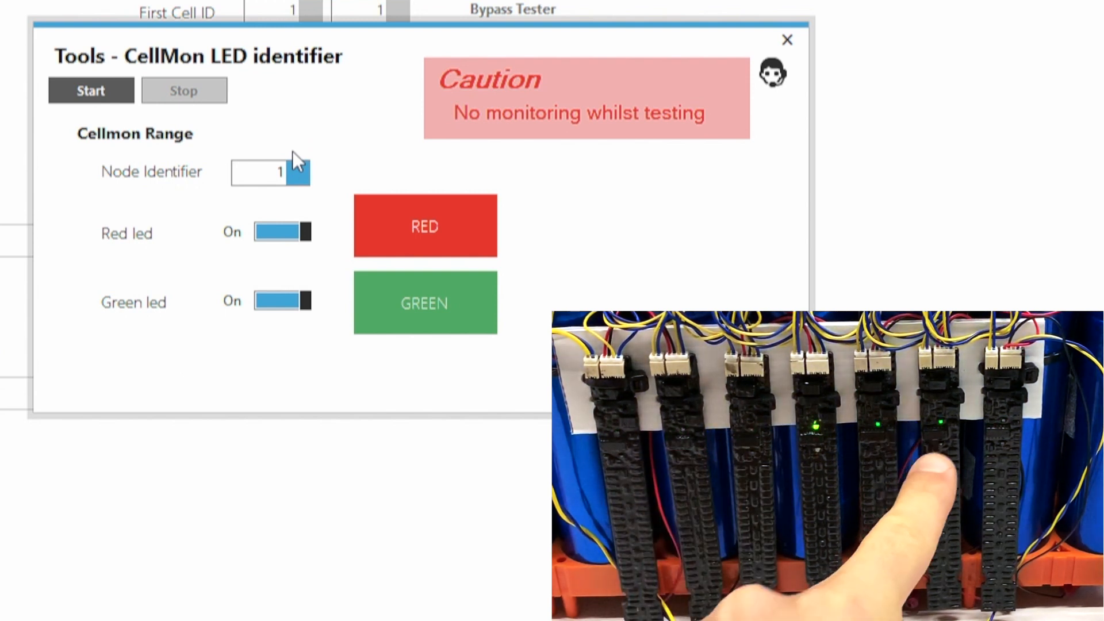
Set the LED identifier's Node Identifier to 6 and restart the test
{"action": "left_click", "coordinate": [269, 173]}
{"action": "type", "text": "6"}
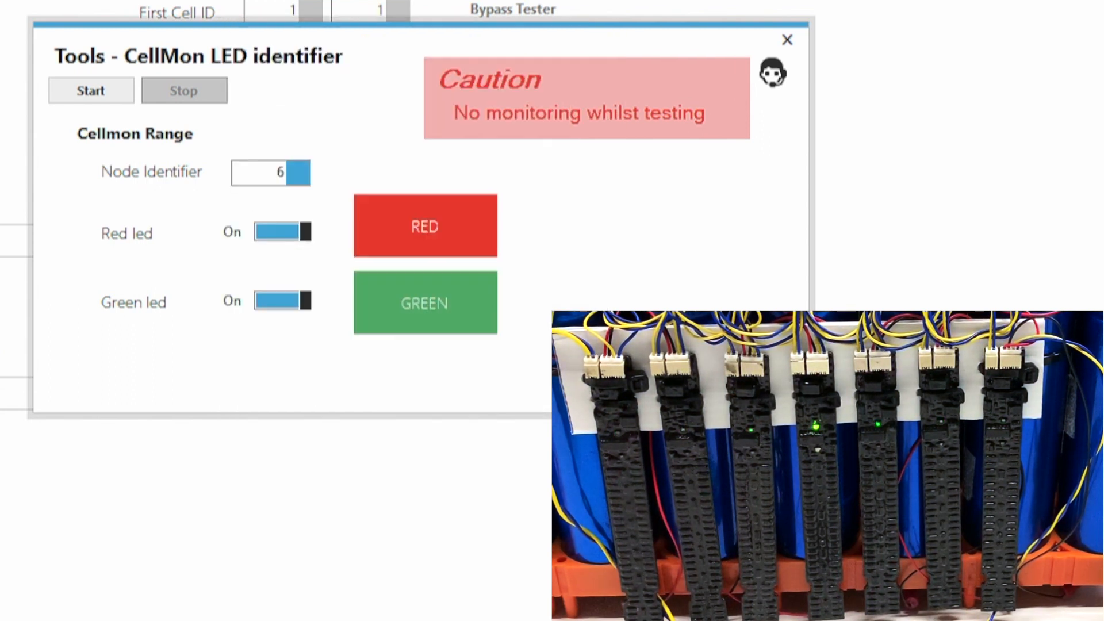
{"action": "left_click", "coordinate": [90, 90]}
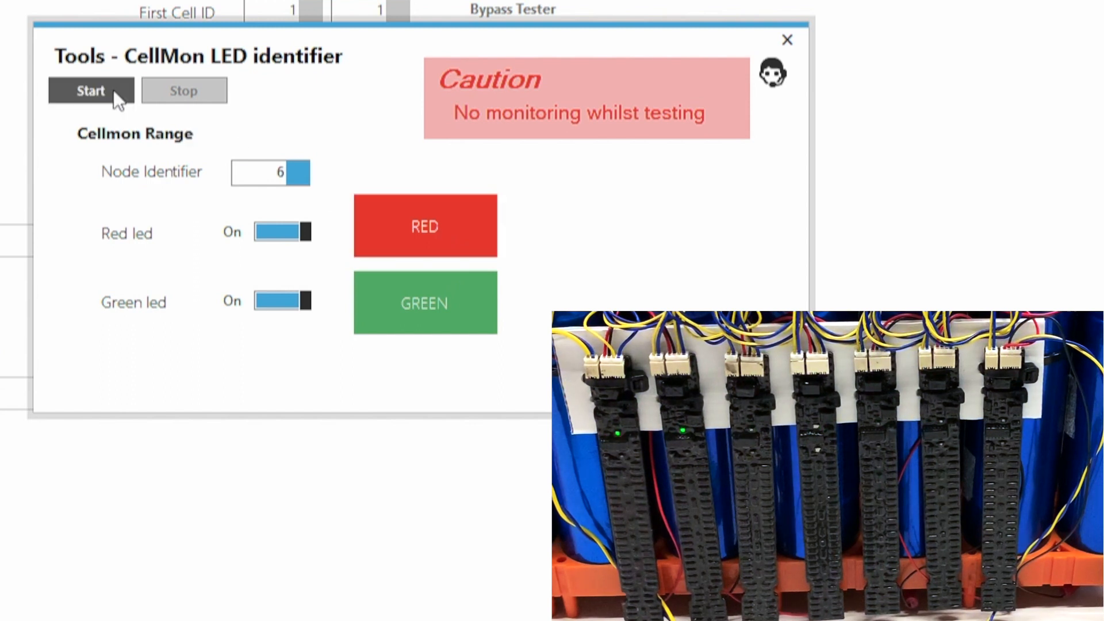
Light node 6's red and green LEDs, then stop the identification test
{"action": "left_click", "coordinate": [90, 90]}
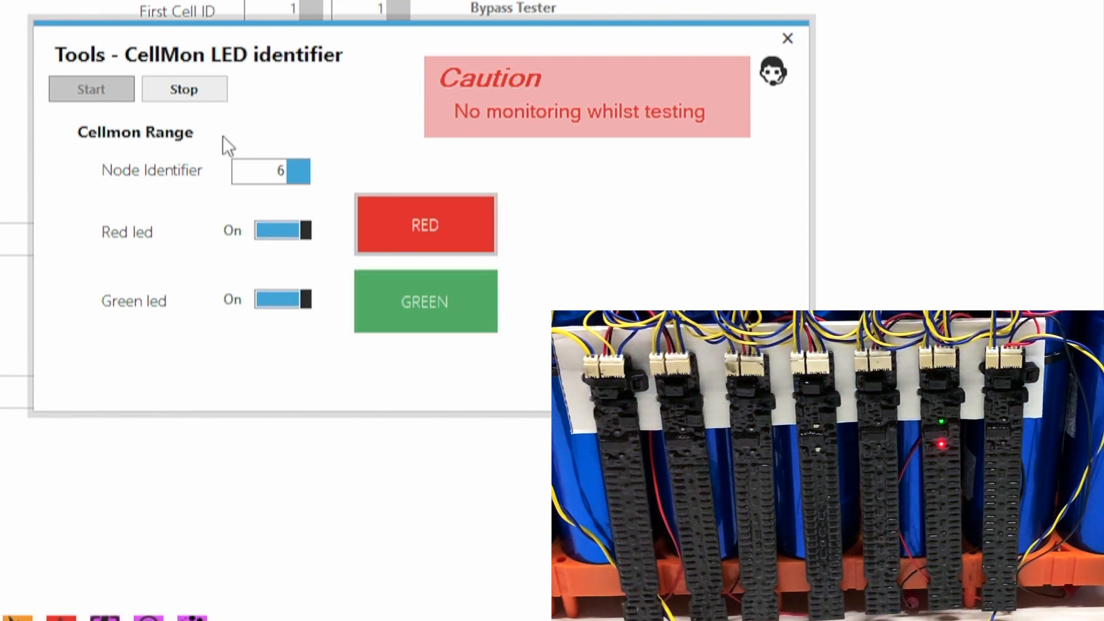
{"action": "left_click", "coordinate": [184, 89]}
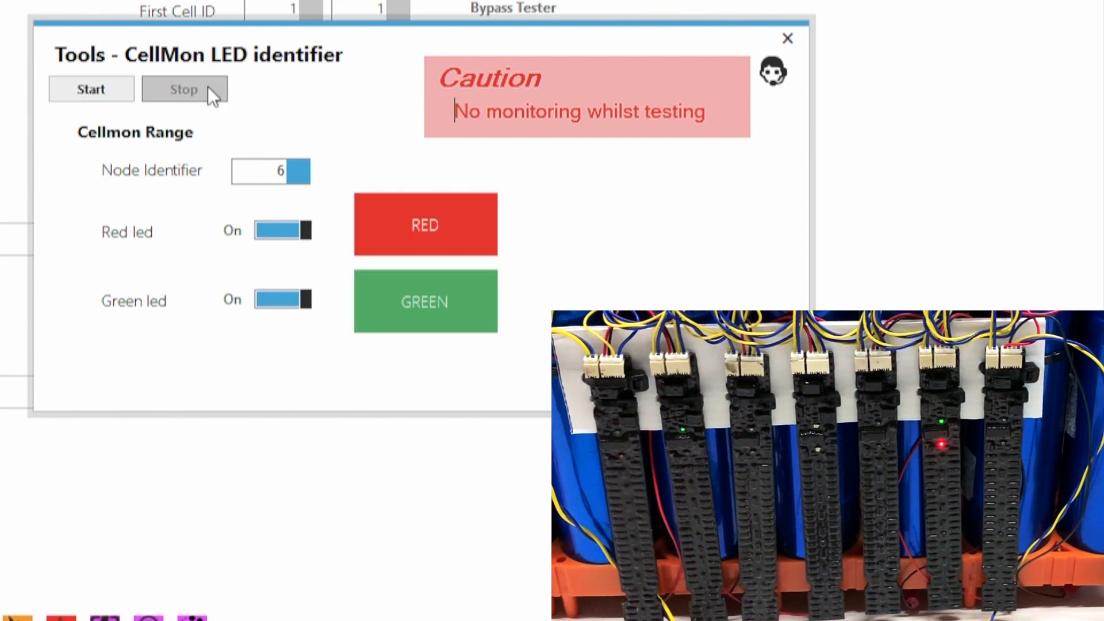